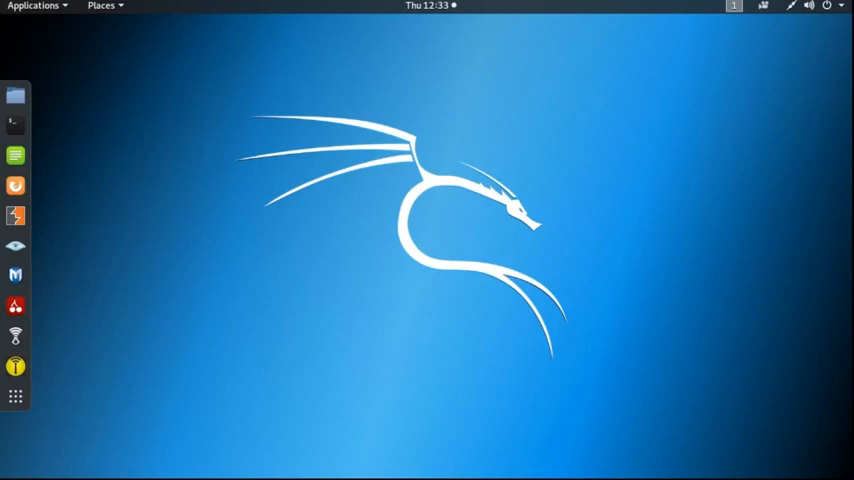
{"action": "mouse_move", "coordinate": [14, 124]}
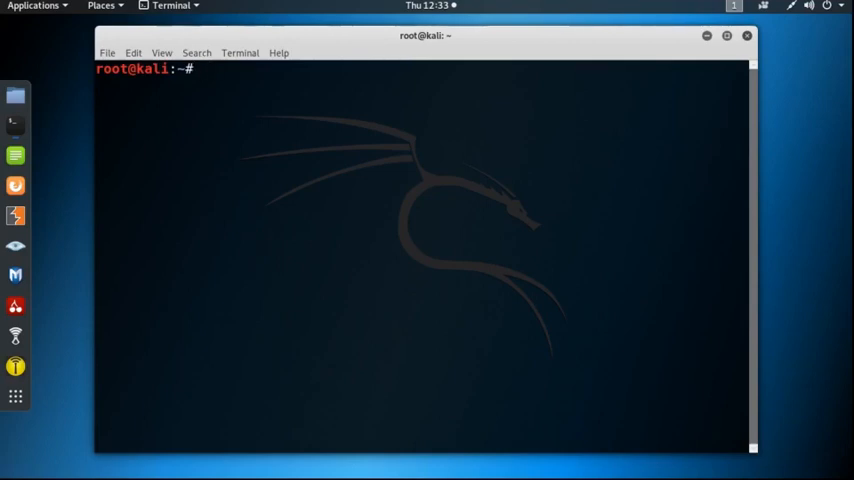
Launch setoolkit and navigate to the Credential Harvester site-cloner prompt
{"action": "type", "text": "se"}
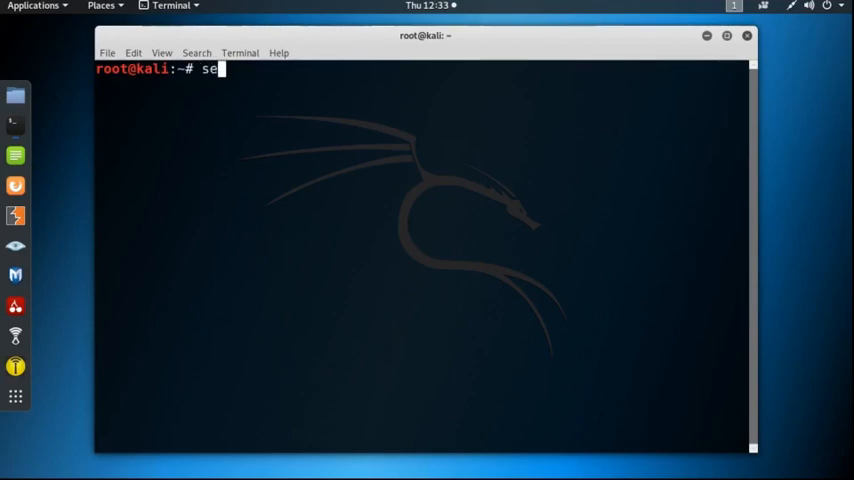
{"action": "type", "text": "toolkit"}
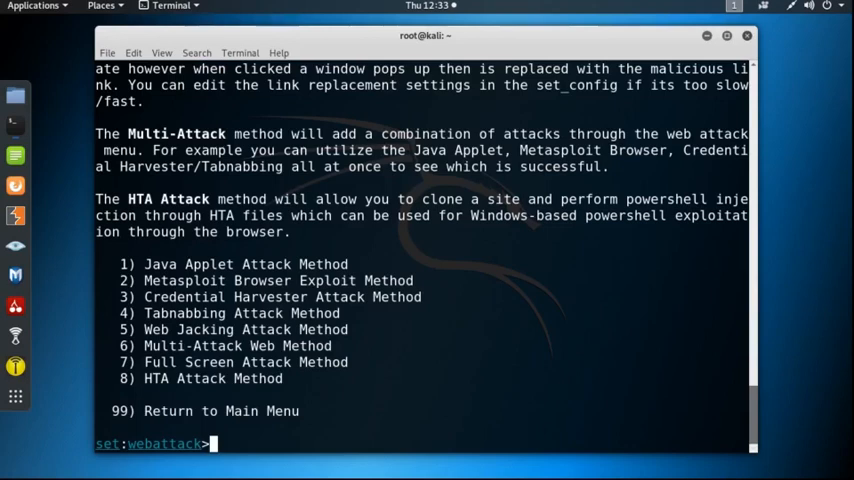
{"action": "type", "text": "3"}
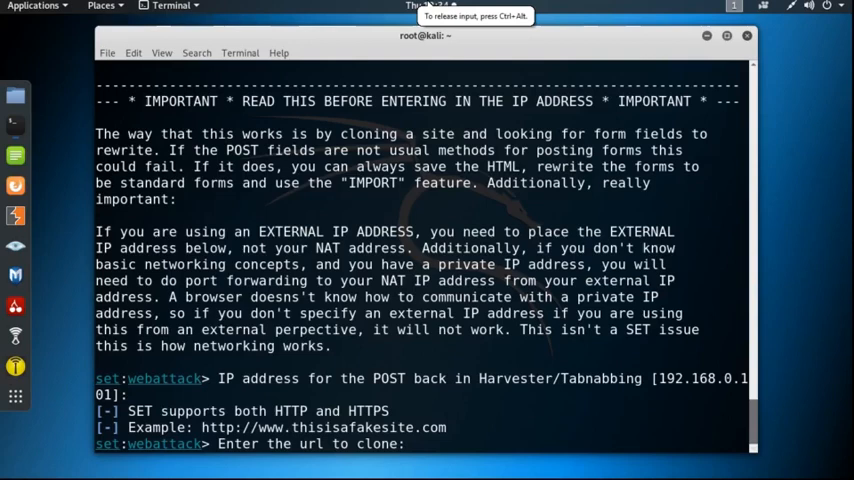
{"action": "type", "text": "www."}
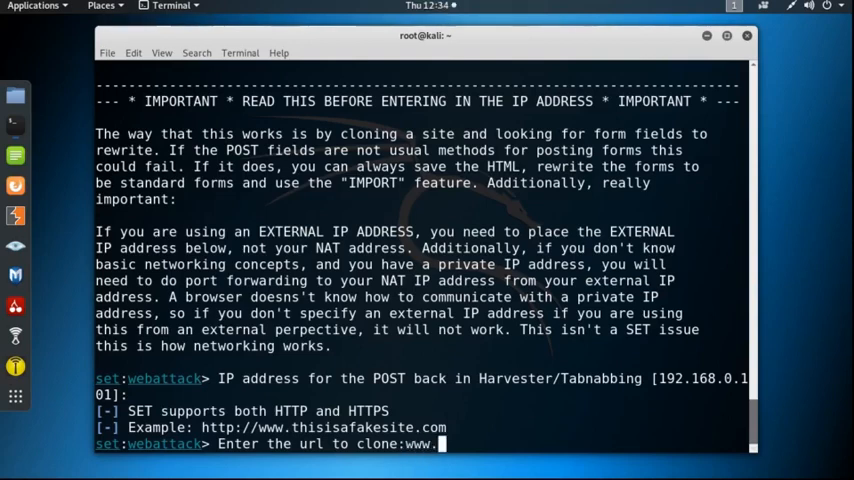
{"action": "type", "text": "facebook"}
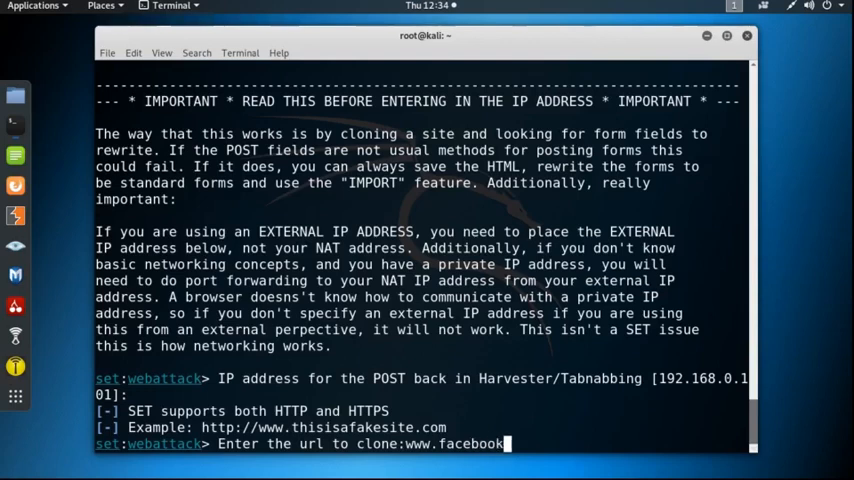
{"action": "type", "text": ".com"}
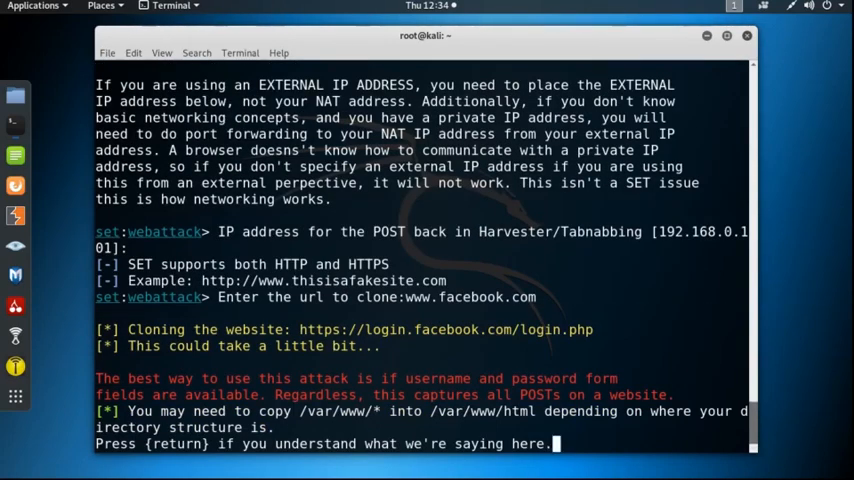
{"action": "key", "text": "Return"}
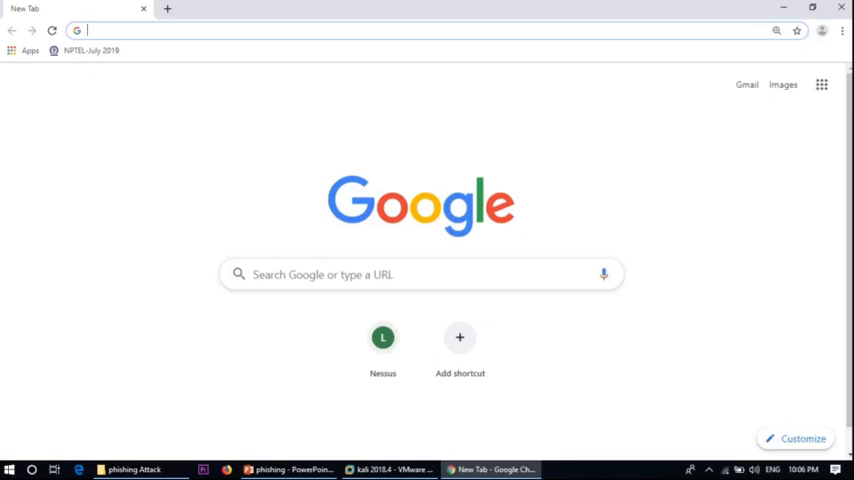
Load the cloned login page at 192.168.0.101 in Chrome
{"action": "type", "text": "192.168.0.101"}
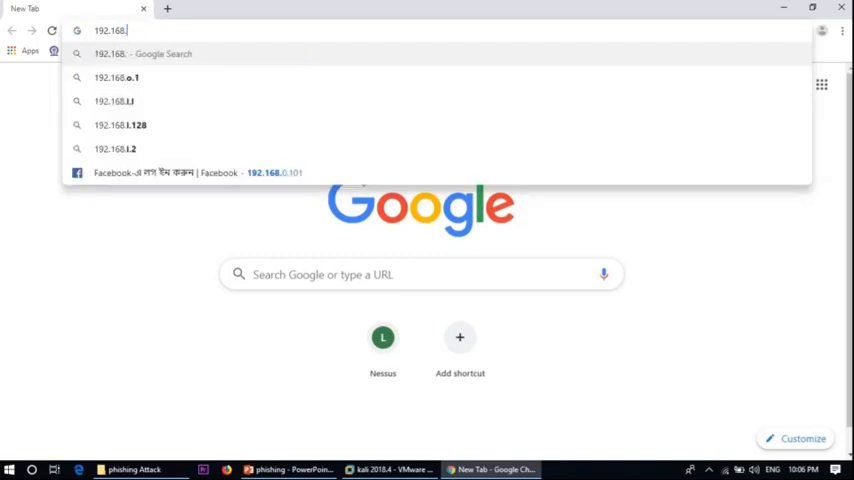
{"action": "type", "text": "92.168.0.101"}
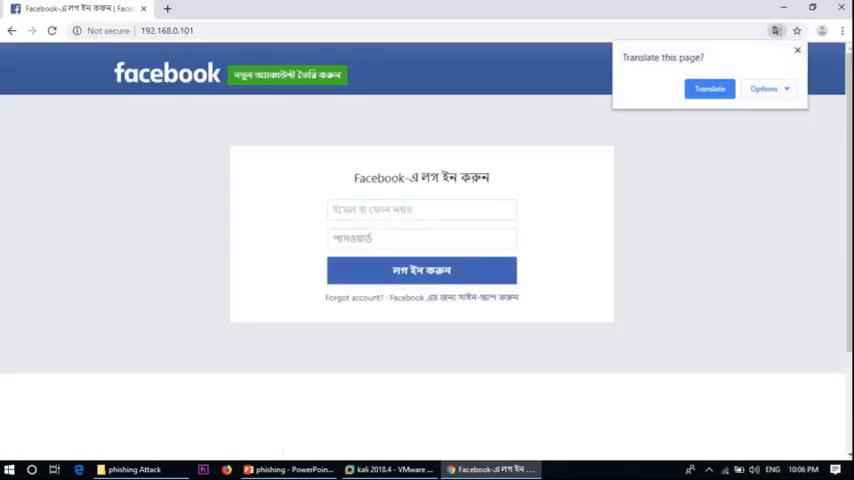
{"action": "left_click", "coordinate": [796, 52]}
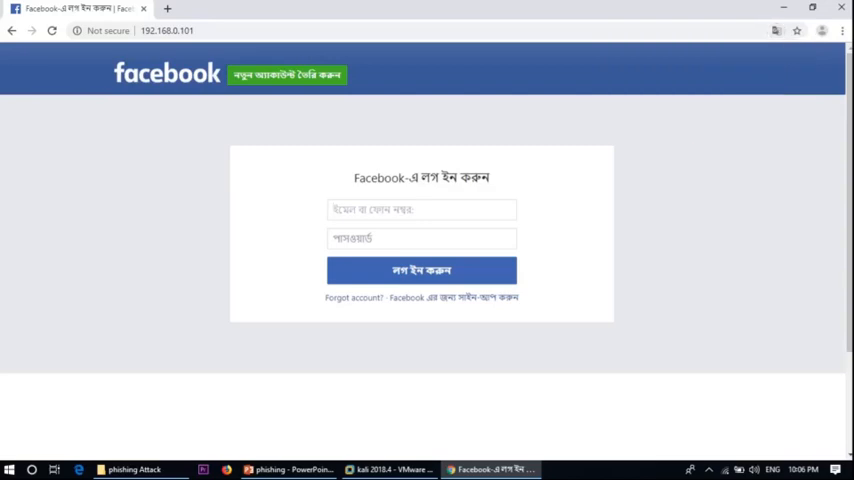
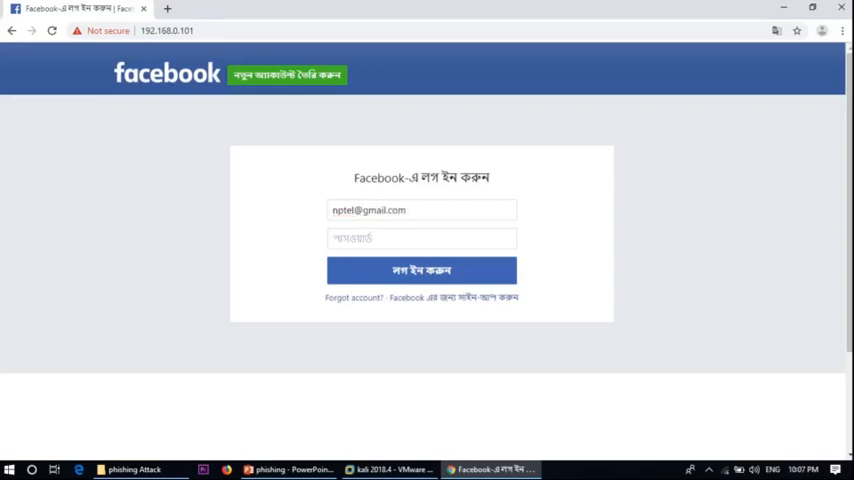
{"action": "type", "text": "••••"}
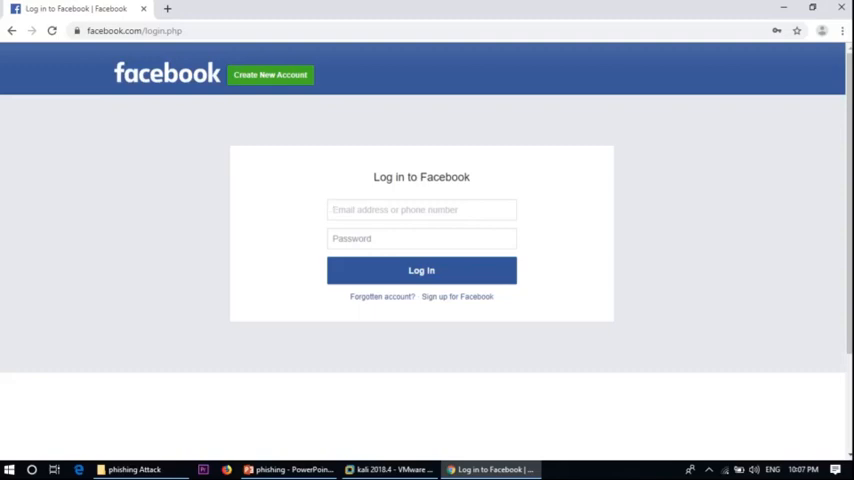
Switch back to the Kali VM window showing the SET terminal
{"action": "left_click", "coordinate": [420, 208]}
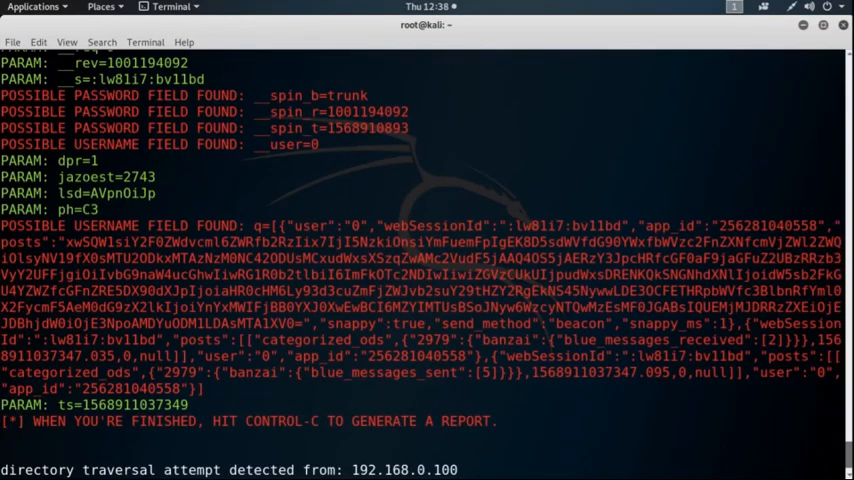
Scroll to the captured POST fields and highlight the harvested email value
{"action": "scroll", "scroll_direction": "down", "scroll_amount": 3}
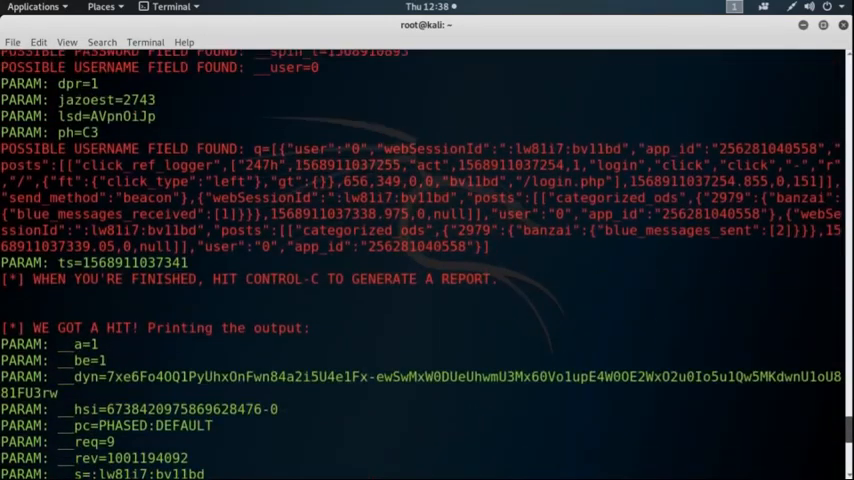
{"action": "scroll", "scroll_direction": "down", "scroll_amount": 3}
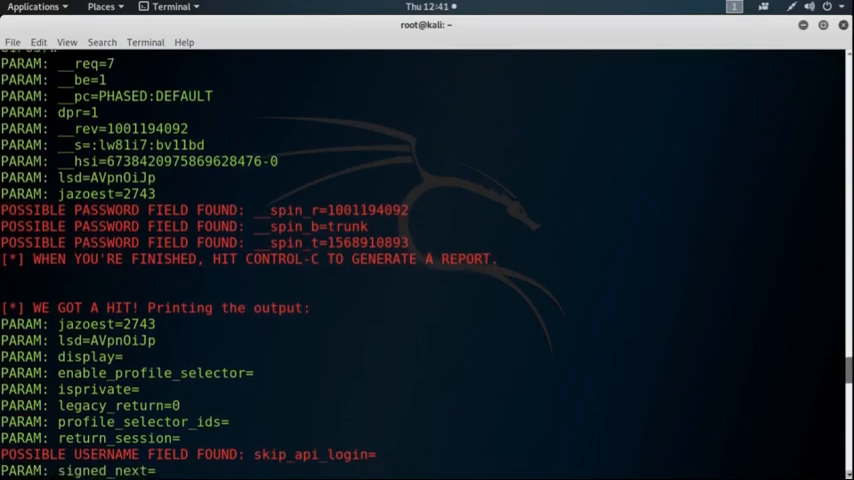
{"action": "scroll", "scroll_direction": "down", "scroll_amount": 3}
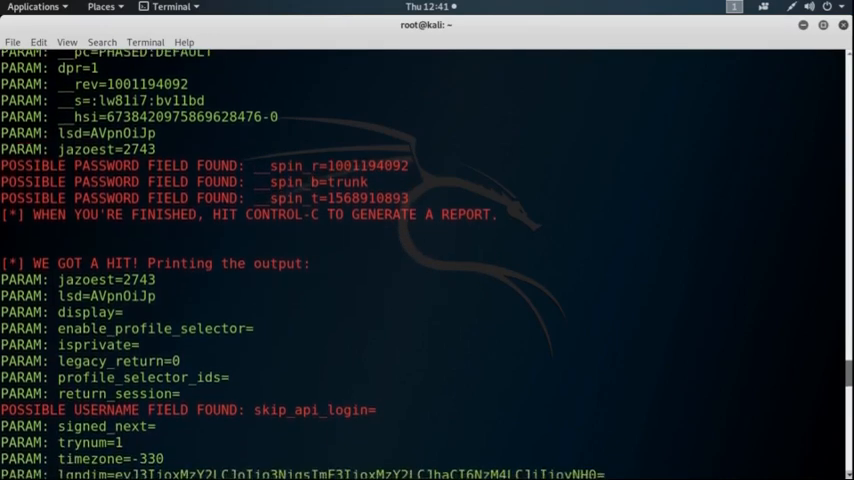
{"action": "scroll", "scroll_direction": "down", "scroll_amount": 3}
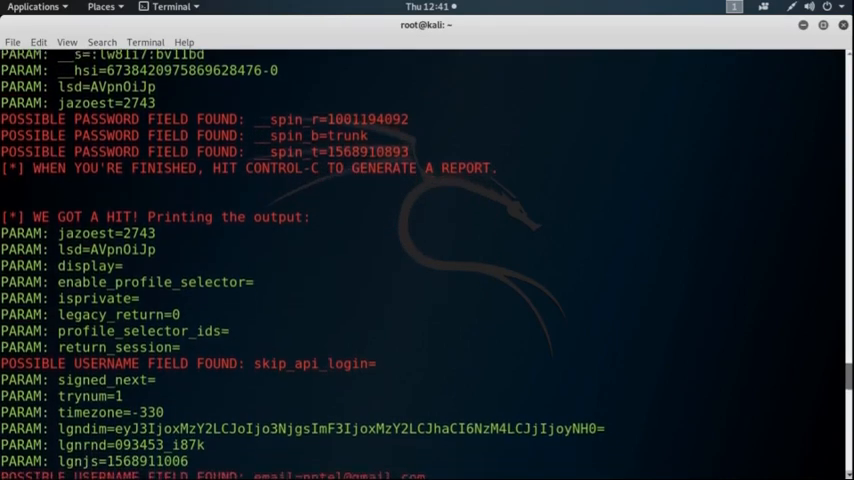
{"action": "scroll", "scroll_direction": "down", "scroll_amount": 3}
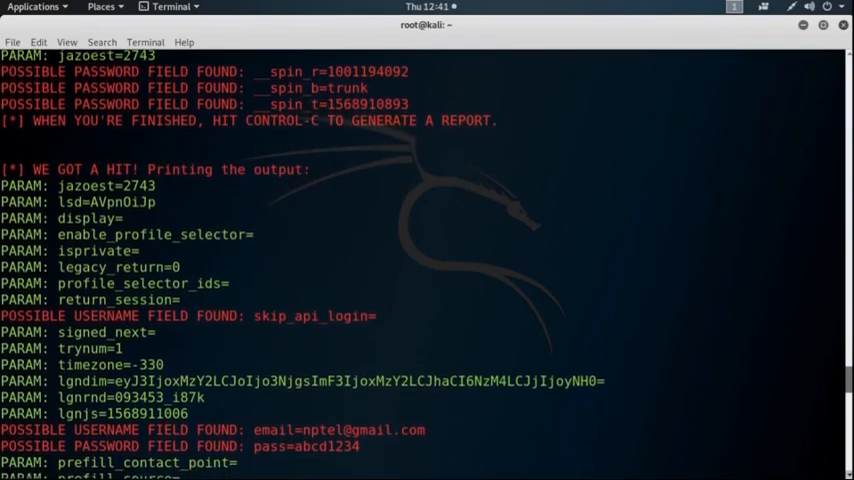
{"action": "scroll", "scroll_direction": "down", "scroll_amount": 3}
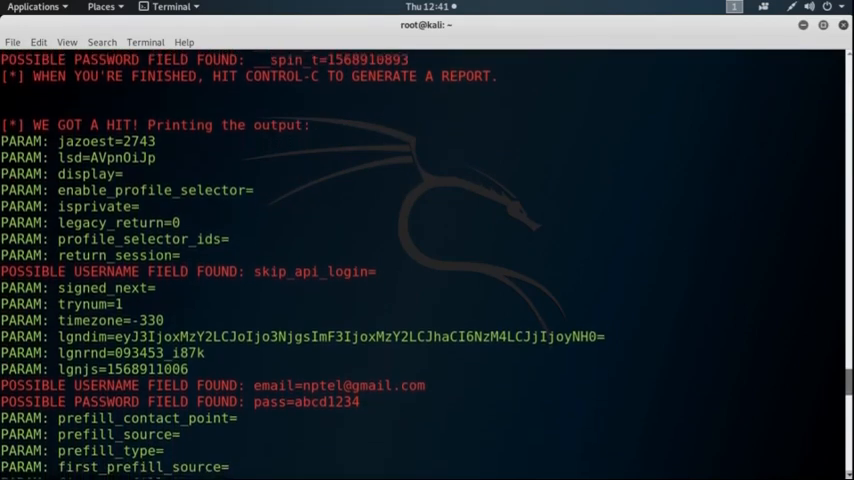
{"action": "scroll", "scroll_direction": "down", "scroll_amount": 3}
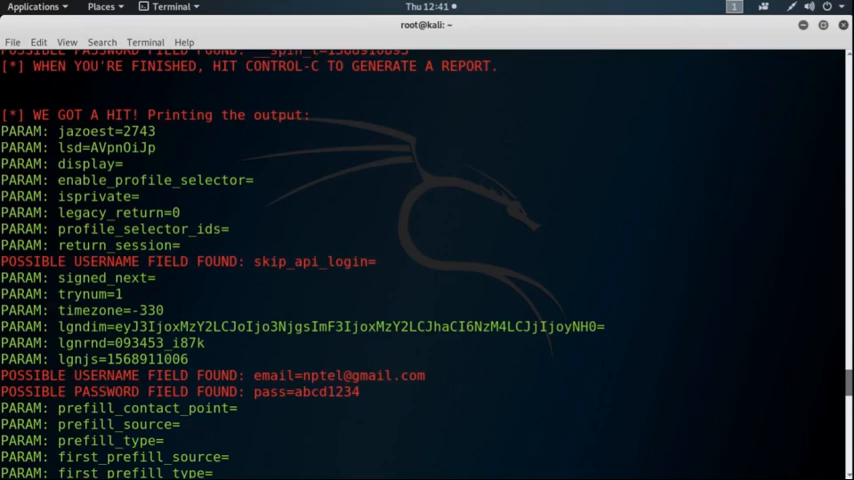
{"action": "double_click", "coordinate": [360, 376]}
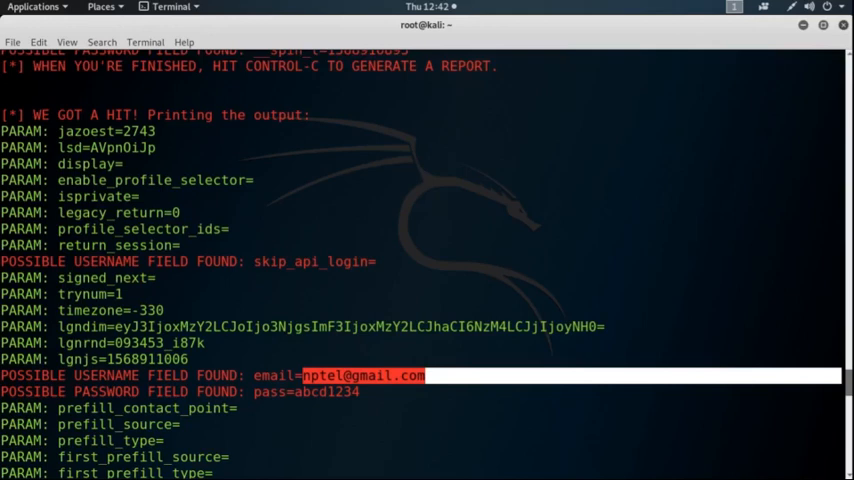